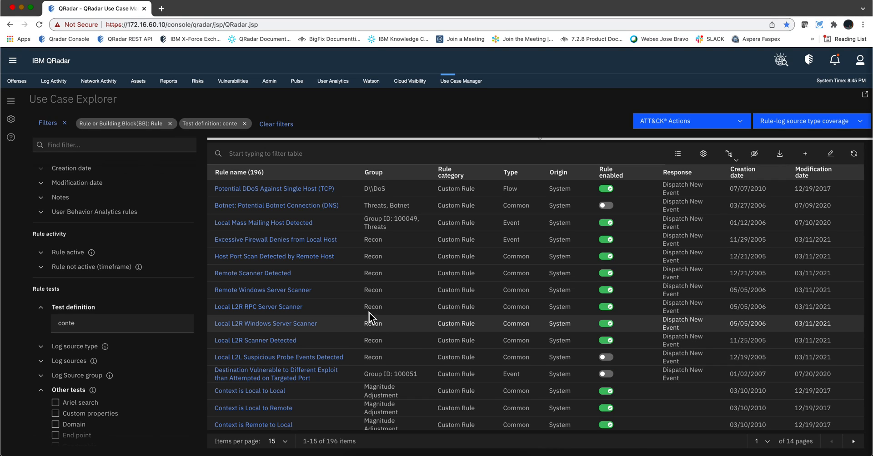
mouse_move(466, 95)
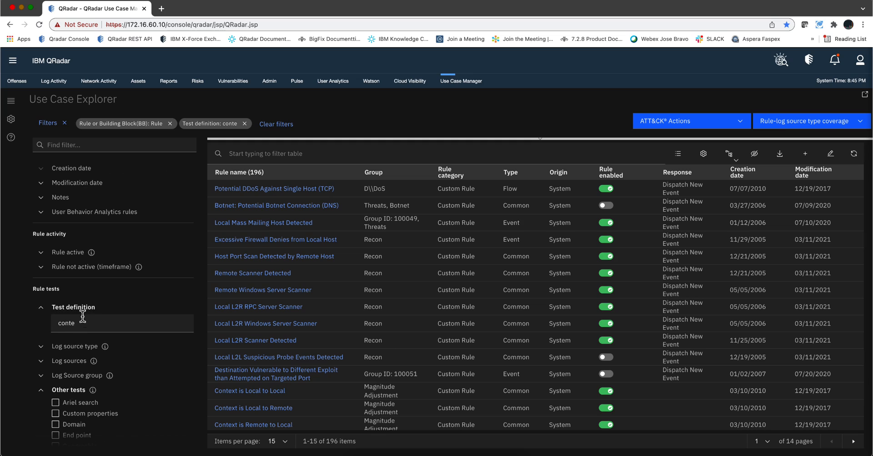
mouse_move(78, 323)
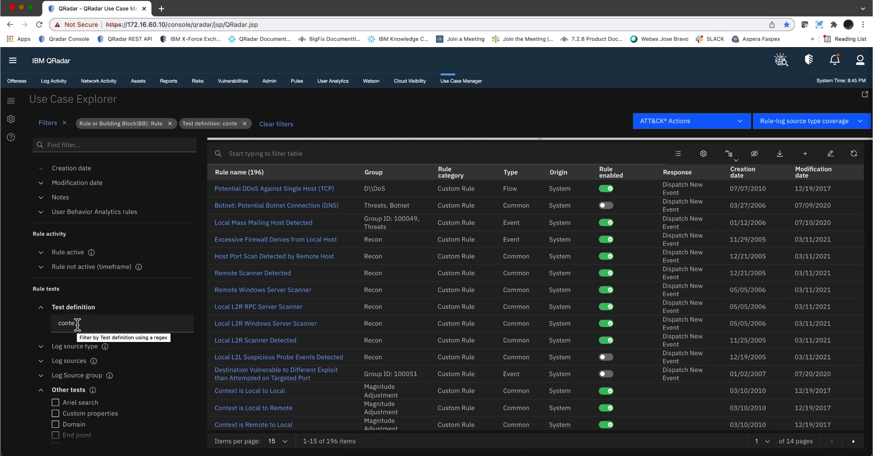
mouse_move(249, 237)
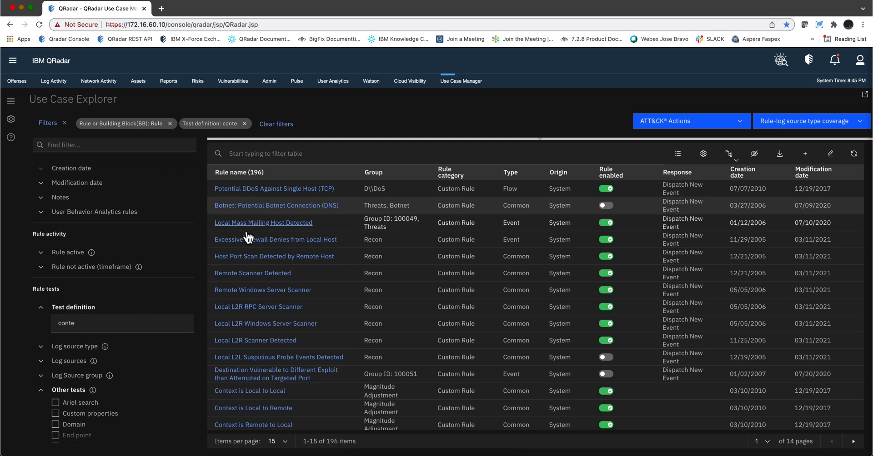
mouse_move(254, 290)
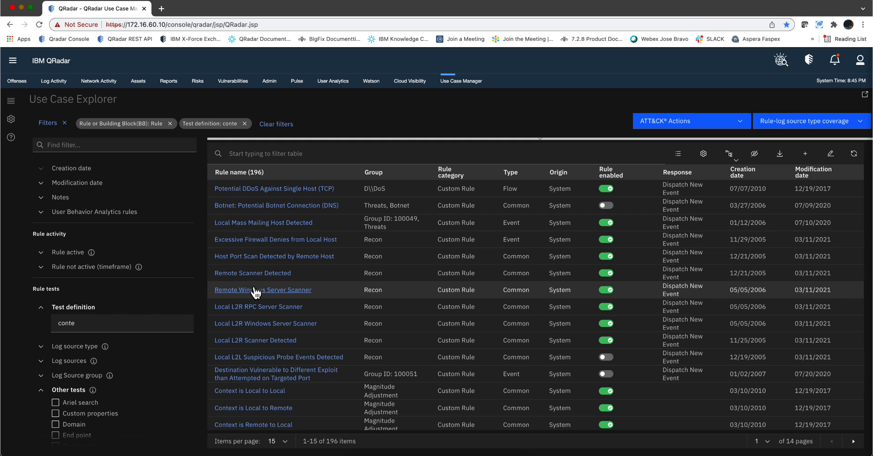
mouse_move(279, 294)
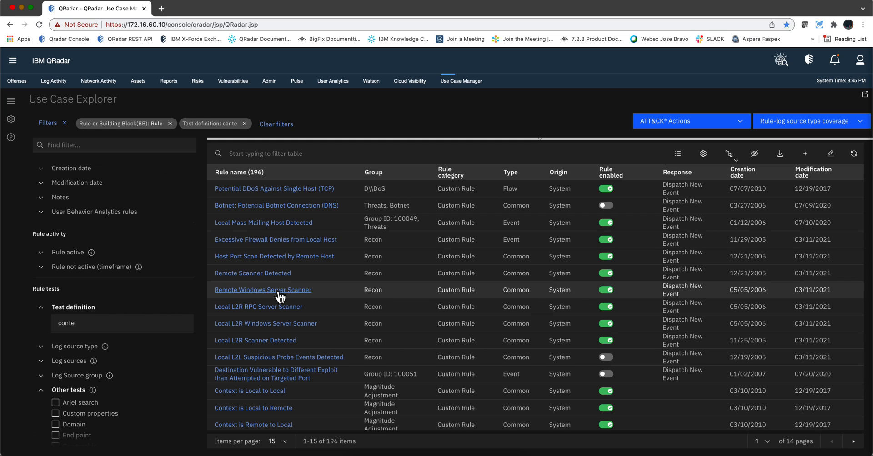
Review the Remote Windows Server Scanner rule's test definitions, then return to the Tuning home page.
left_click(262, 290)
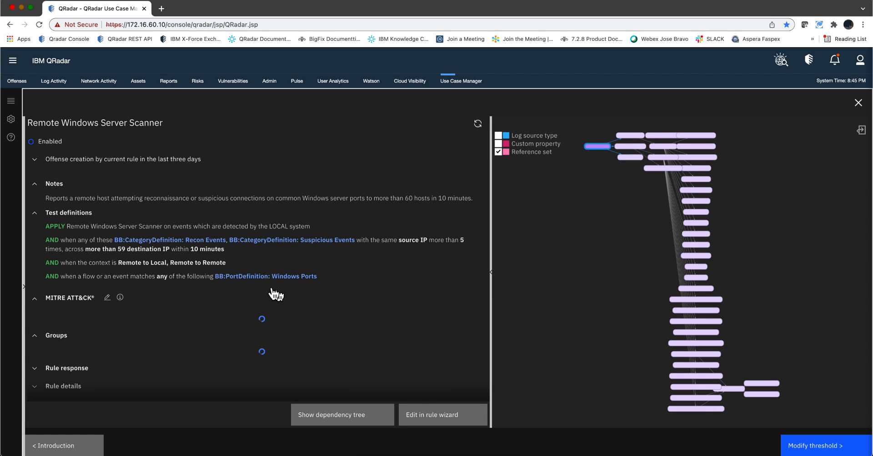
mouse_move(102, 273)
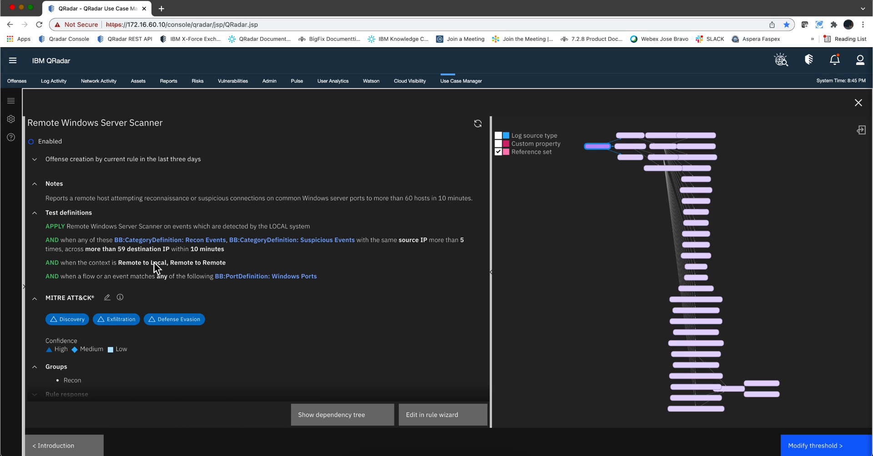
mouse_move(219, 272)
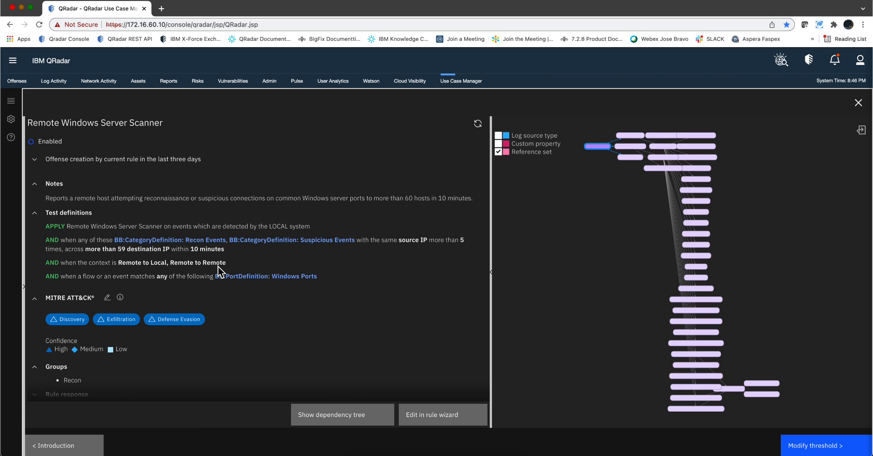
mouse_move(196, 274)
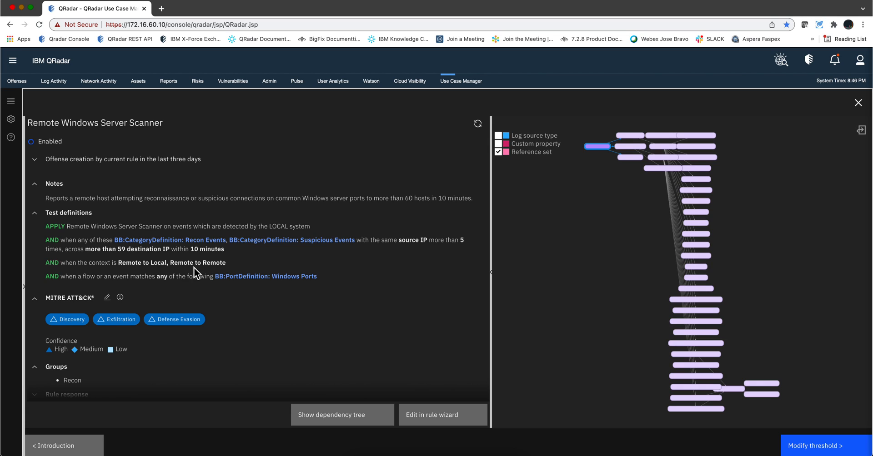
mouse_move(214, 271)
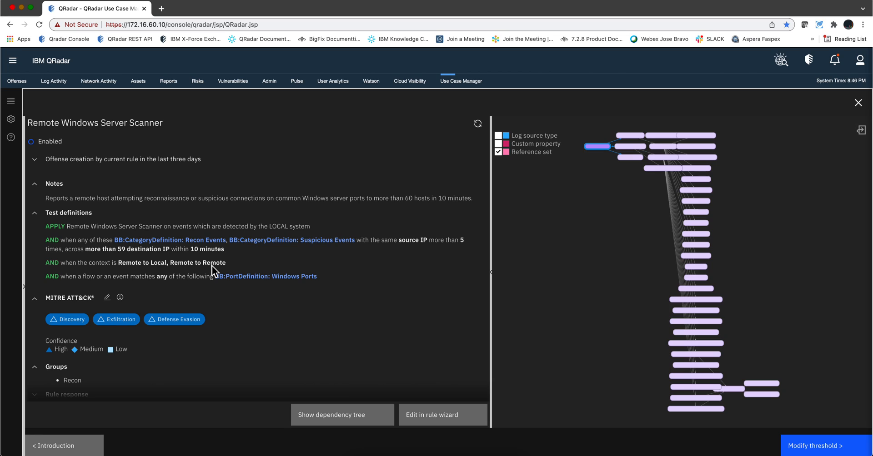
mouse_move(10, 101)
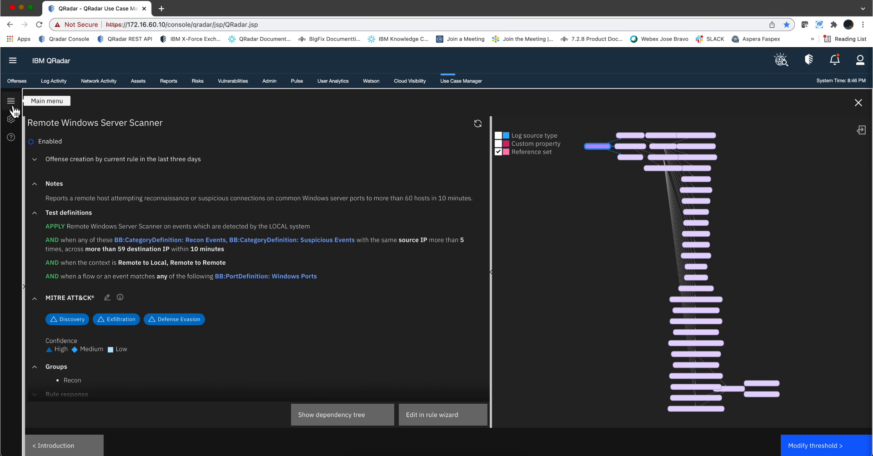
mouse_move(199, 269)
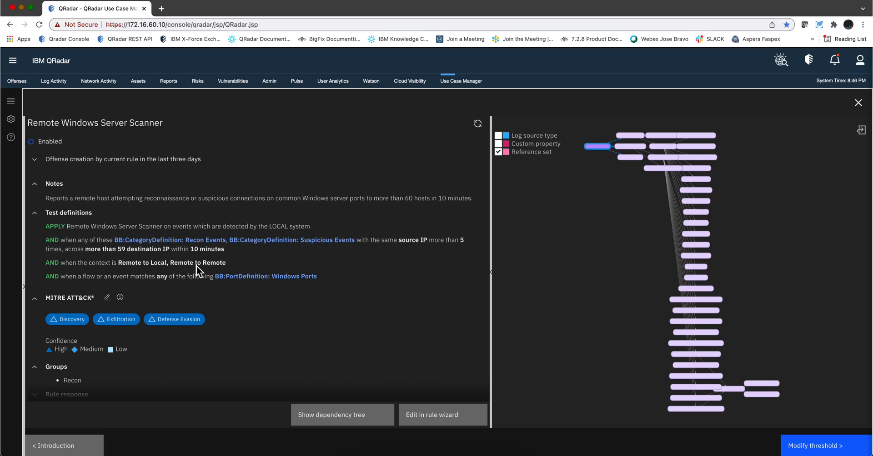
mouse_move(182, 274)
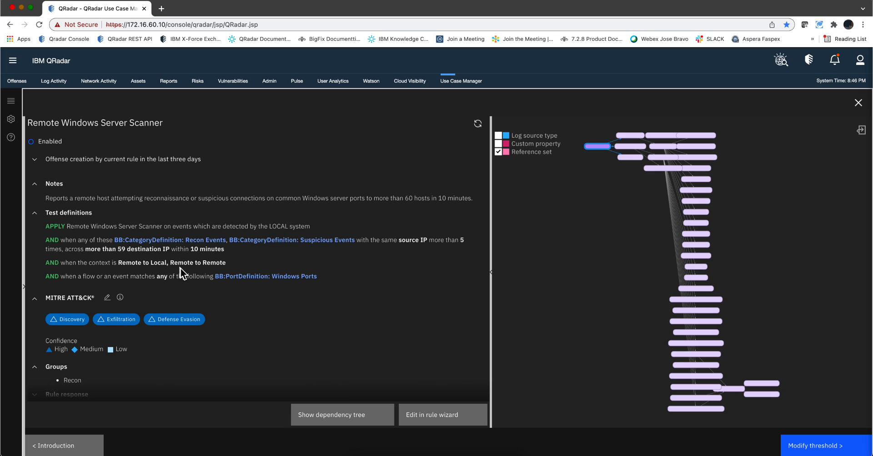
mouse_move(179, 274)
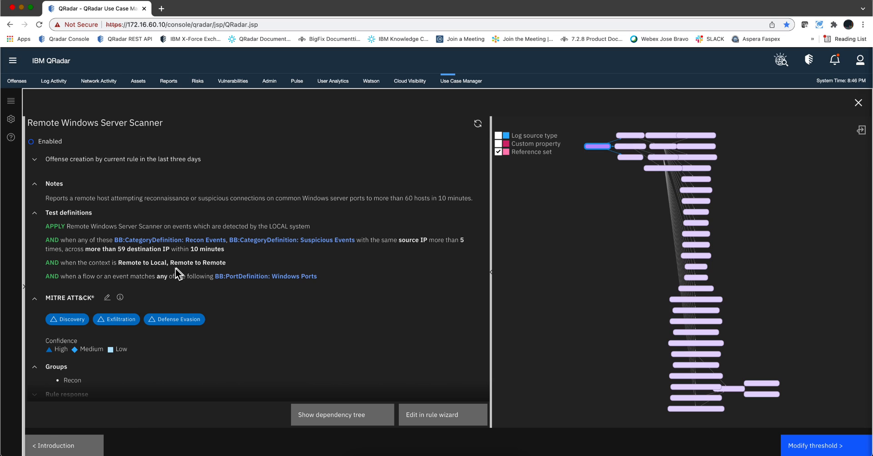
mouse_move(181, 273)
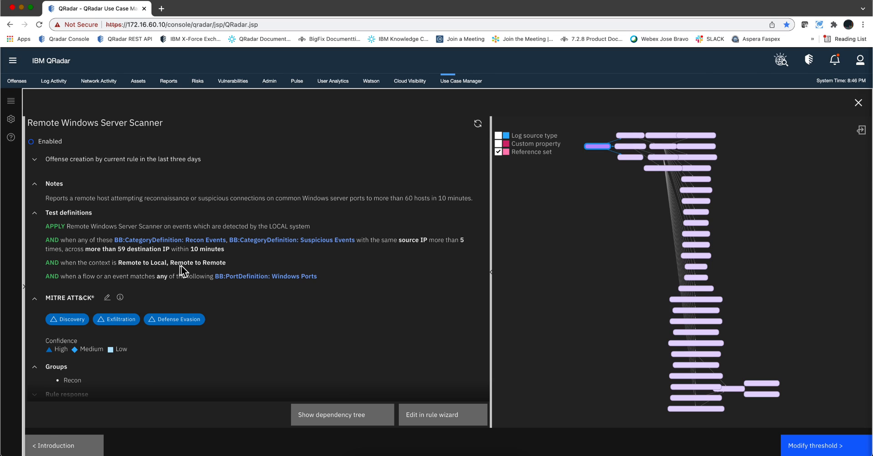
mouse_move(209, 271)
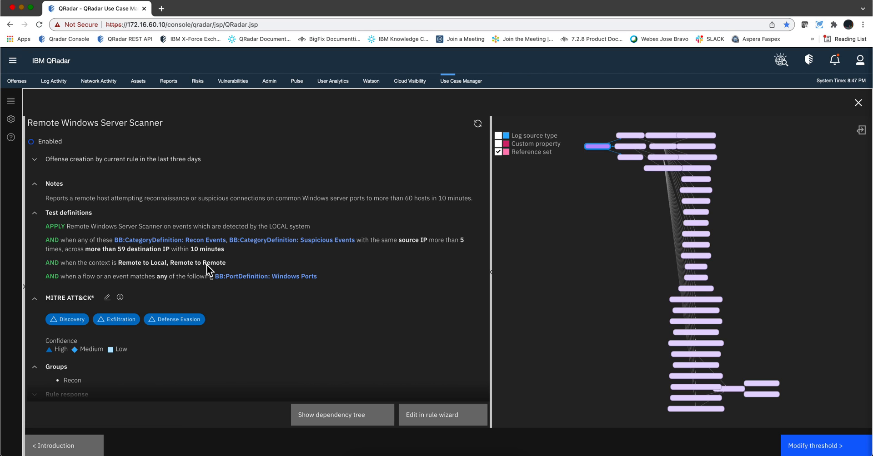
left_click(857, 102)
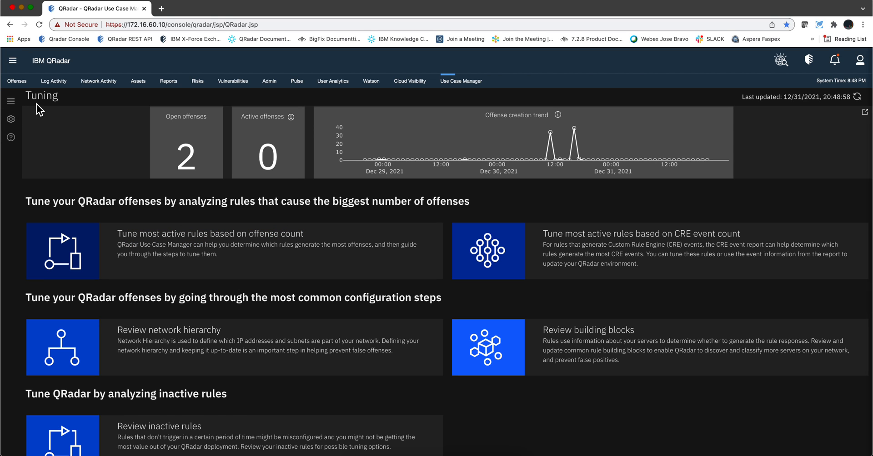
mouse_move(11, 101)
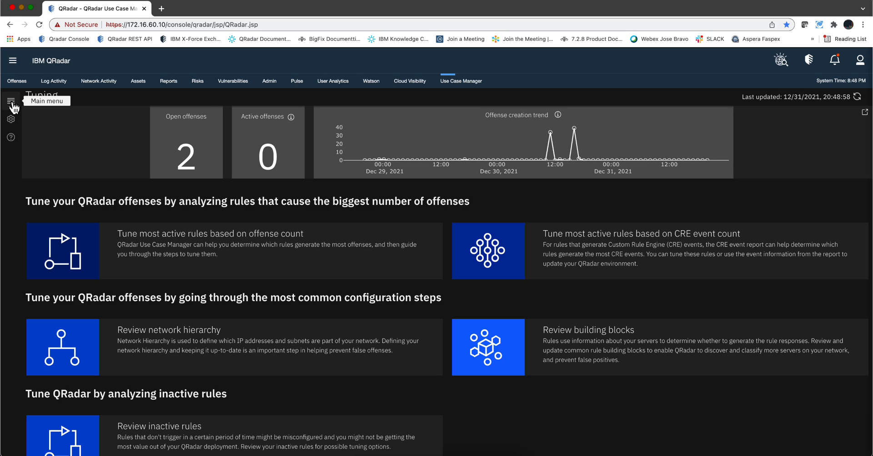
mouse_move(39, 115)
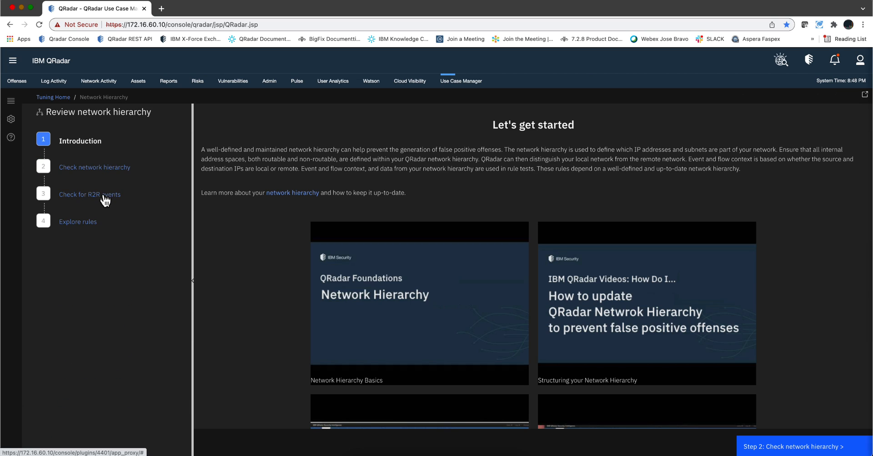
Load step 3 'Check for R2R events' and refresh its remote-to-remote log source table.
left_click(89, 194)
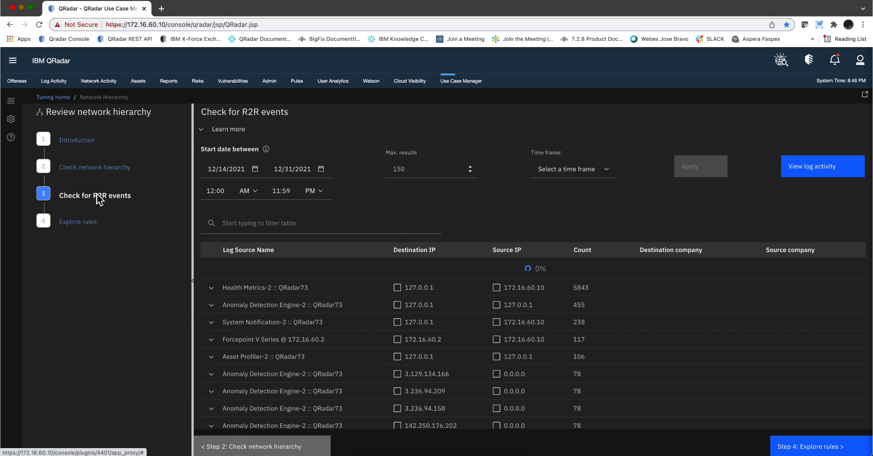
mouse_move(264, 180)
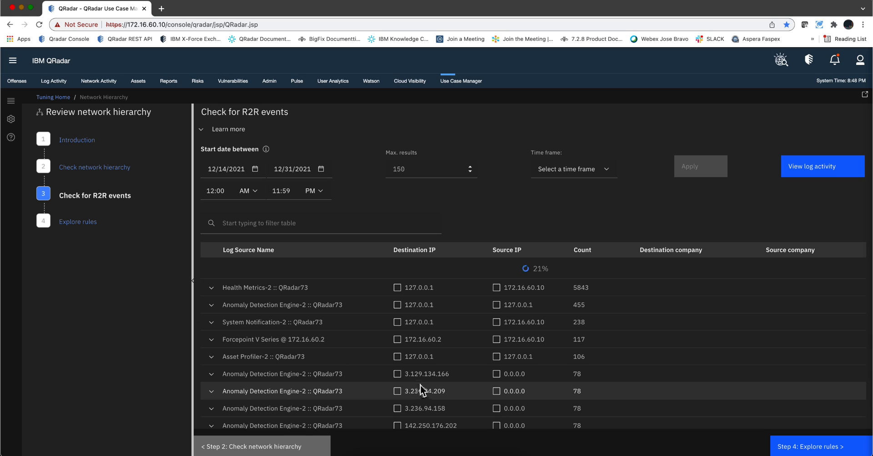
mouse_move(440, 378)
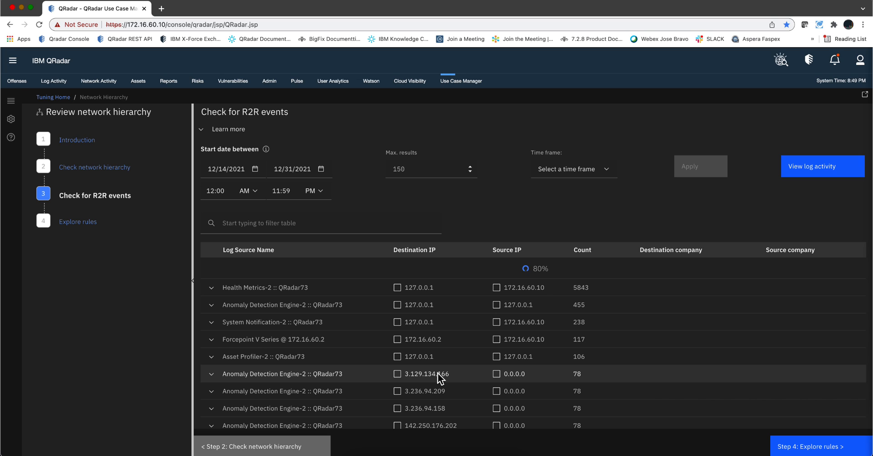
mouse_move(420, 339)
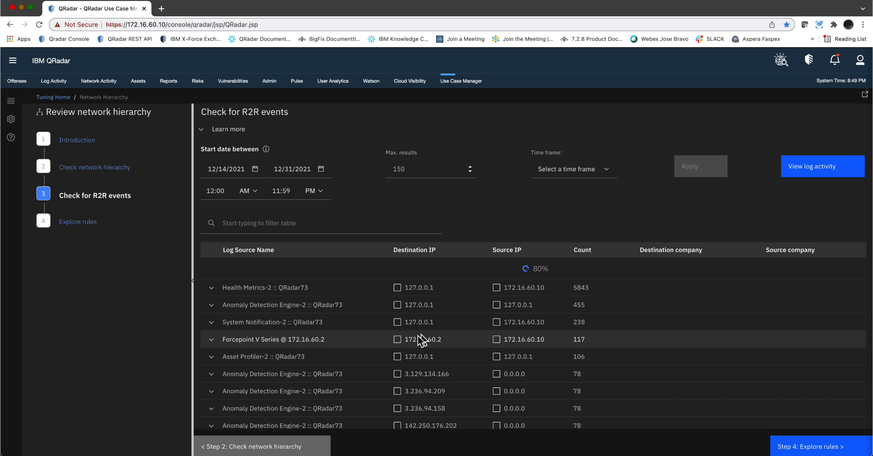
mouse_move(434, 396)
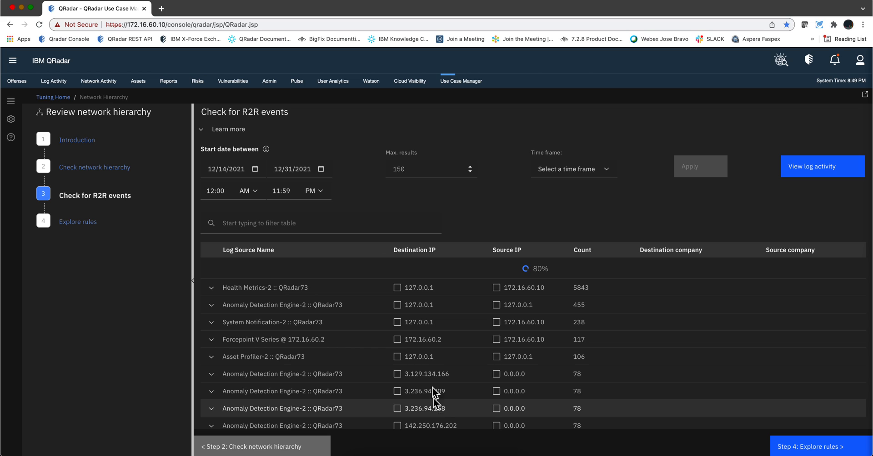
mouse_move(424, 328)
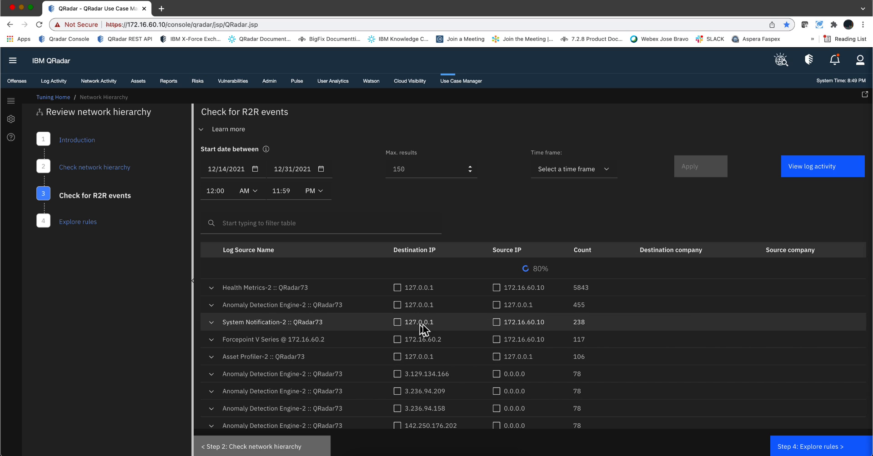
mouse_move(435, 327)
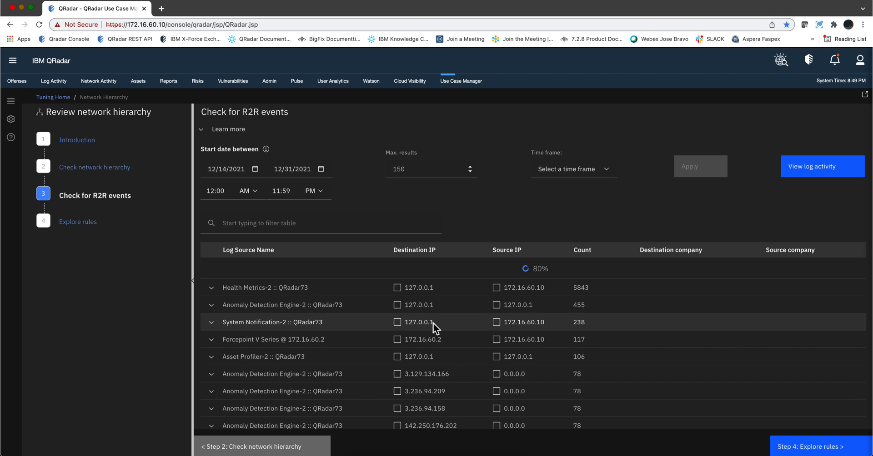
mouse_move(422, 336)
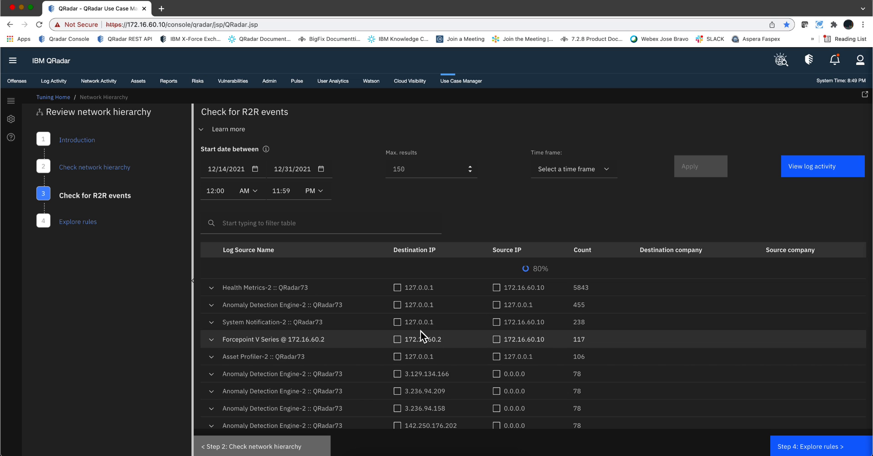
mouse_move(431, 349)
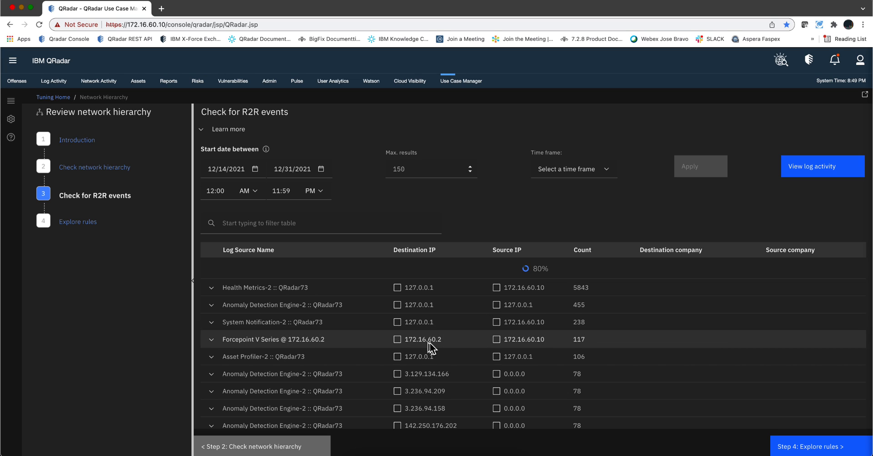
mouse_move(432, 383)
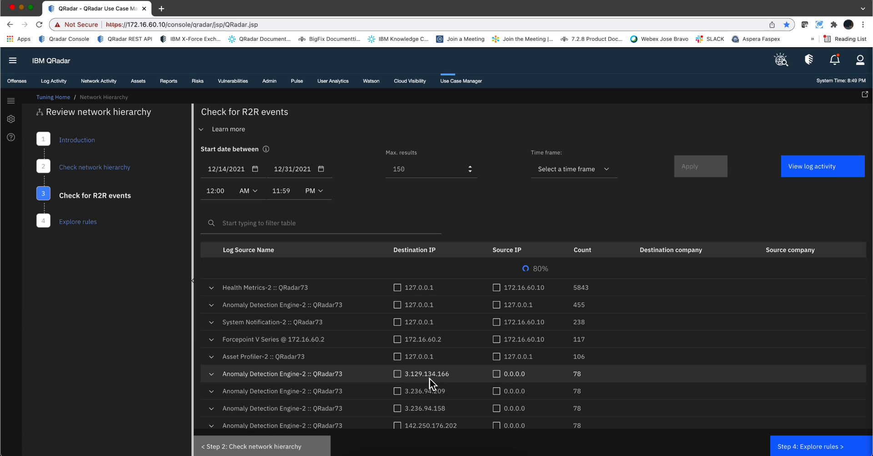
left_click(700, 165)
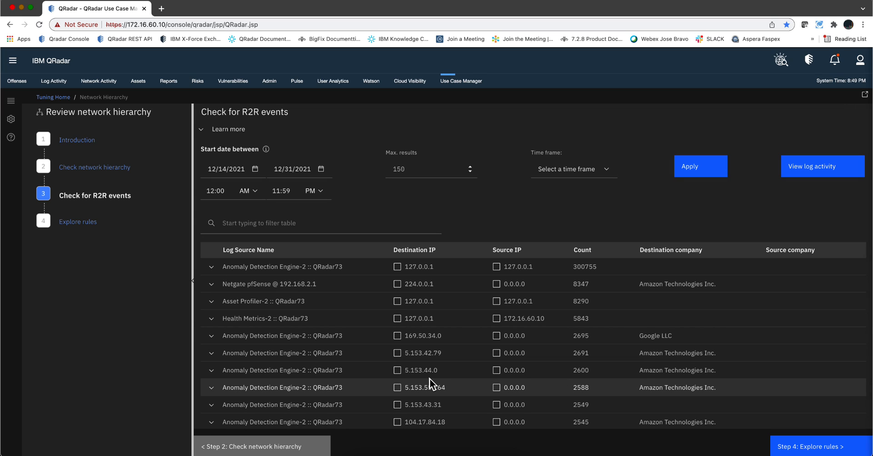